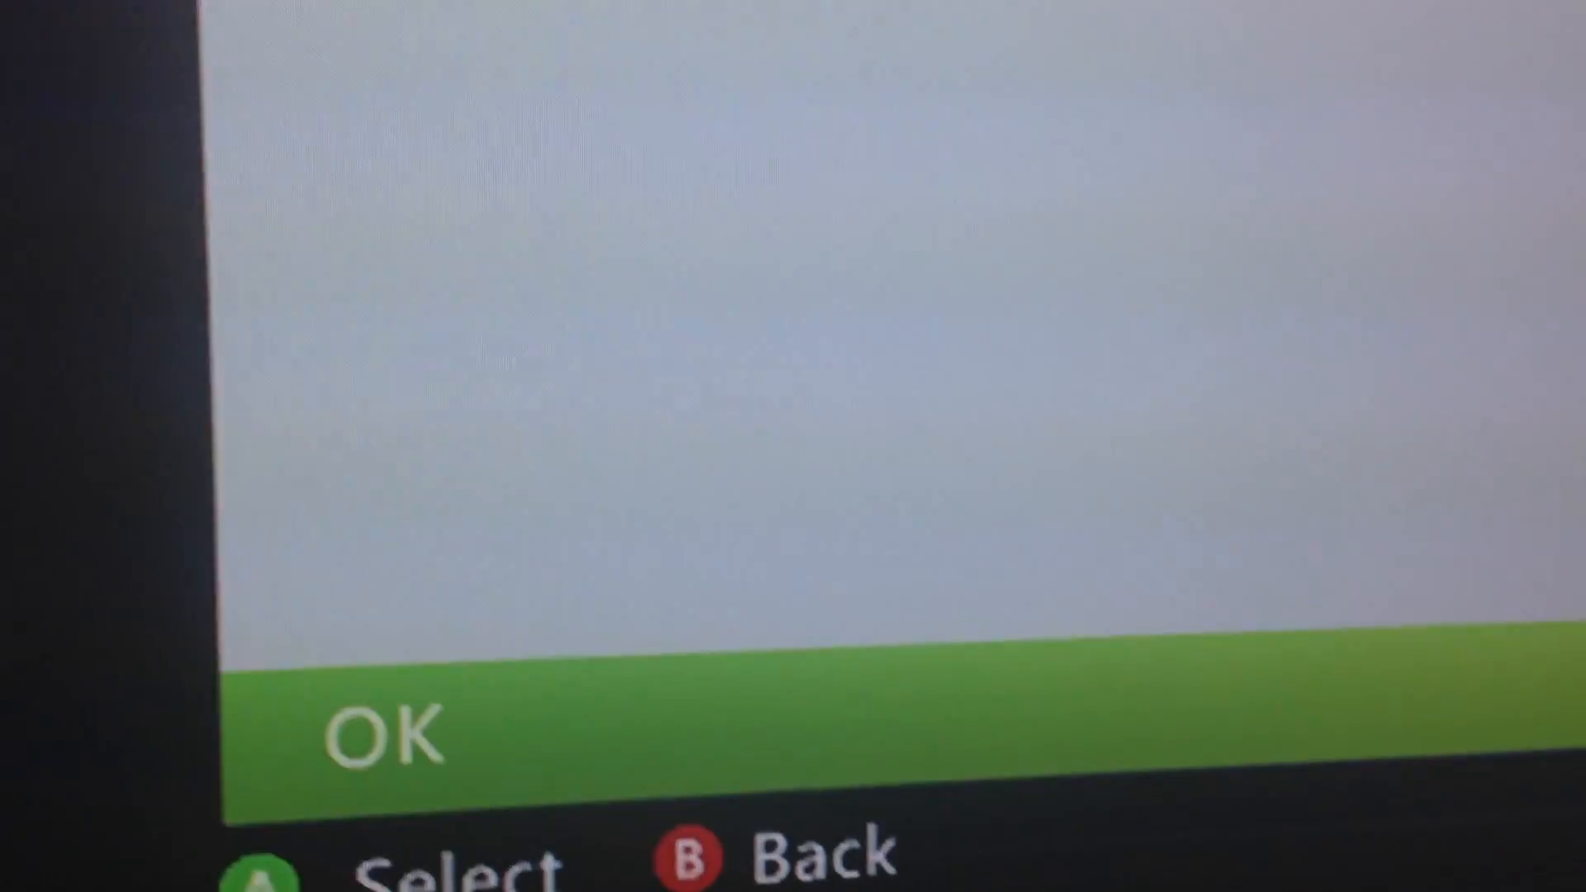
Step: Confirm OK on the message box to reveal the opened pack's cards
{"action": "left_click", "coordinate": [390, 728]}
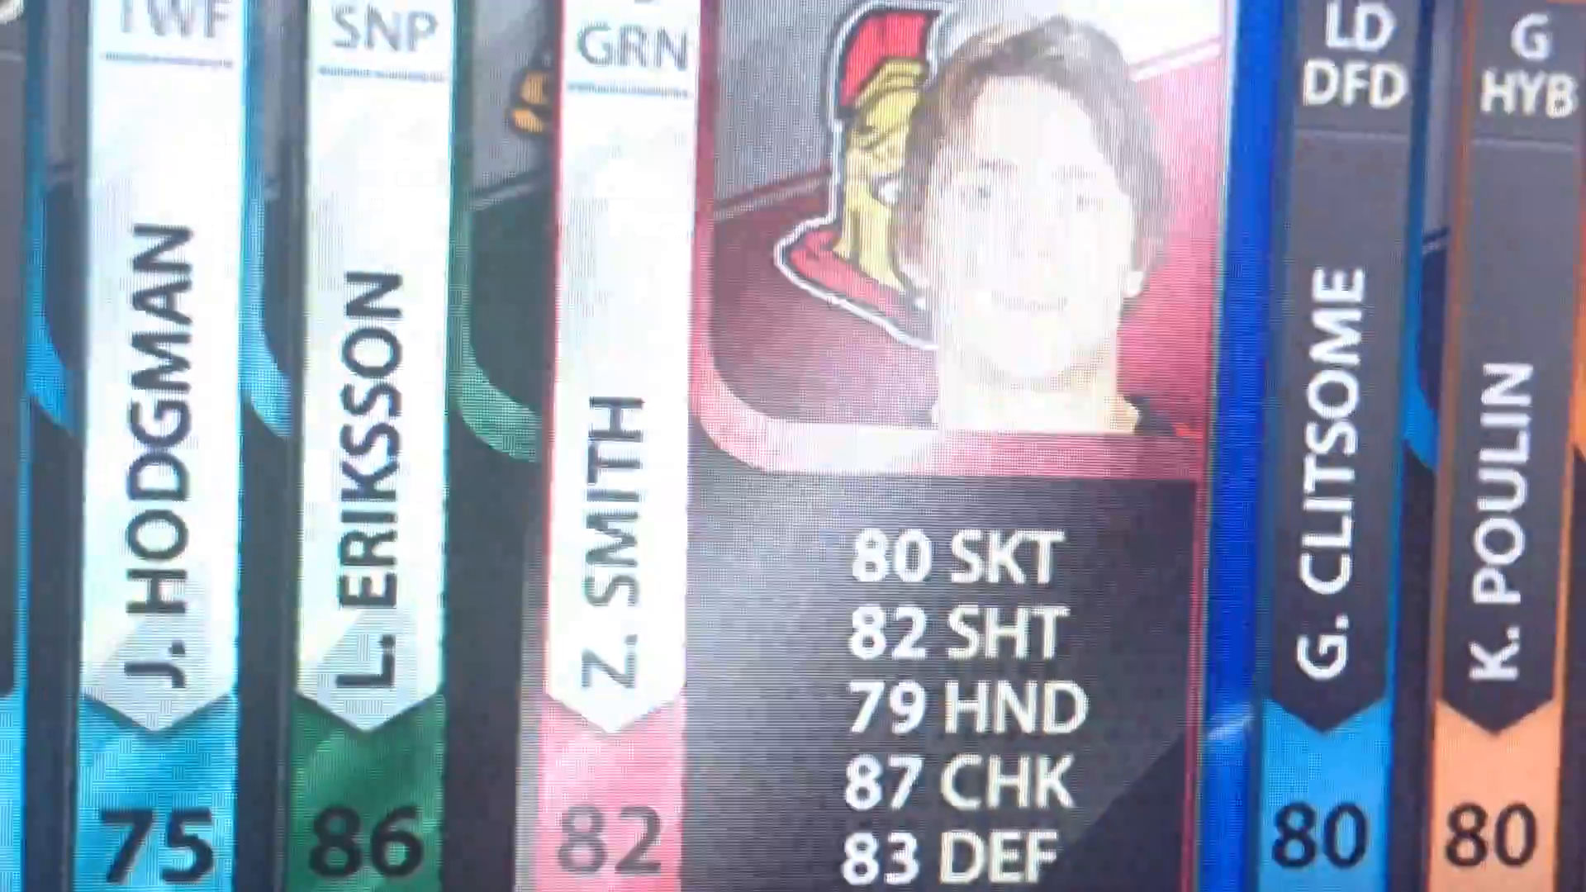
Step: Browse right through the cards past A. Markov and J. Boll to M. Iggulden's 76-rated card
{"action": "scroll", "scroll_direction": "right", "scroll_amount": 3}
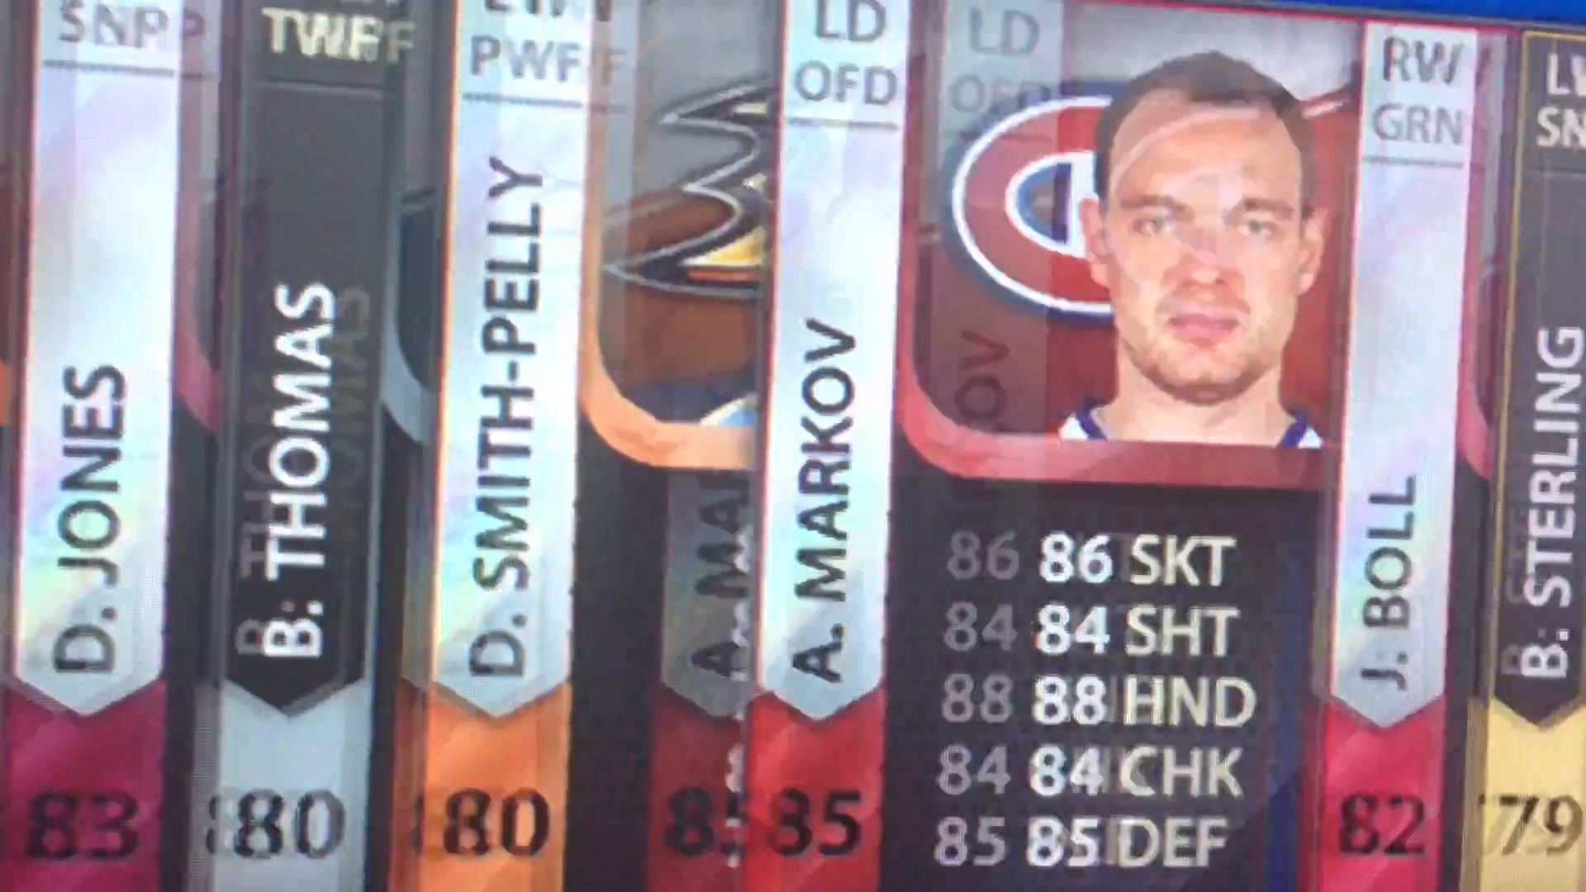
{"action": "scroll", "scroll_direction": "right", "scroll_amount": 3}
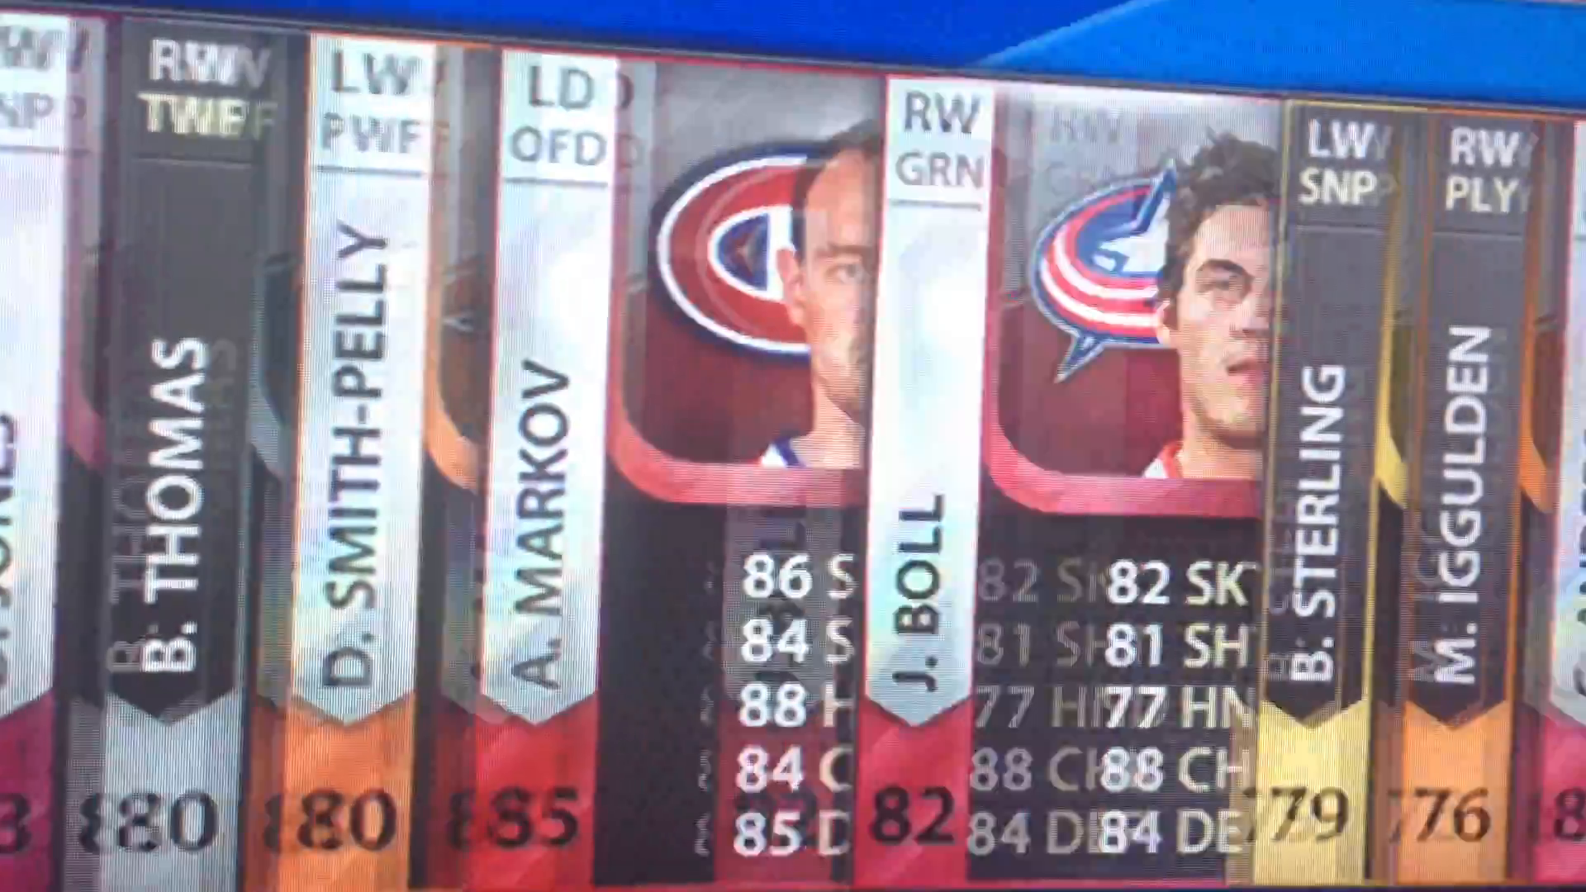
{"action": "scroll", "scroll_direction": "right", "scroll_amount": 3}
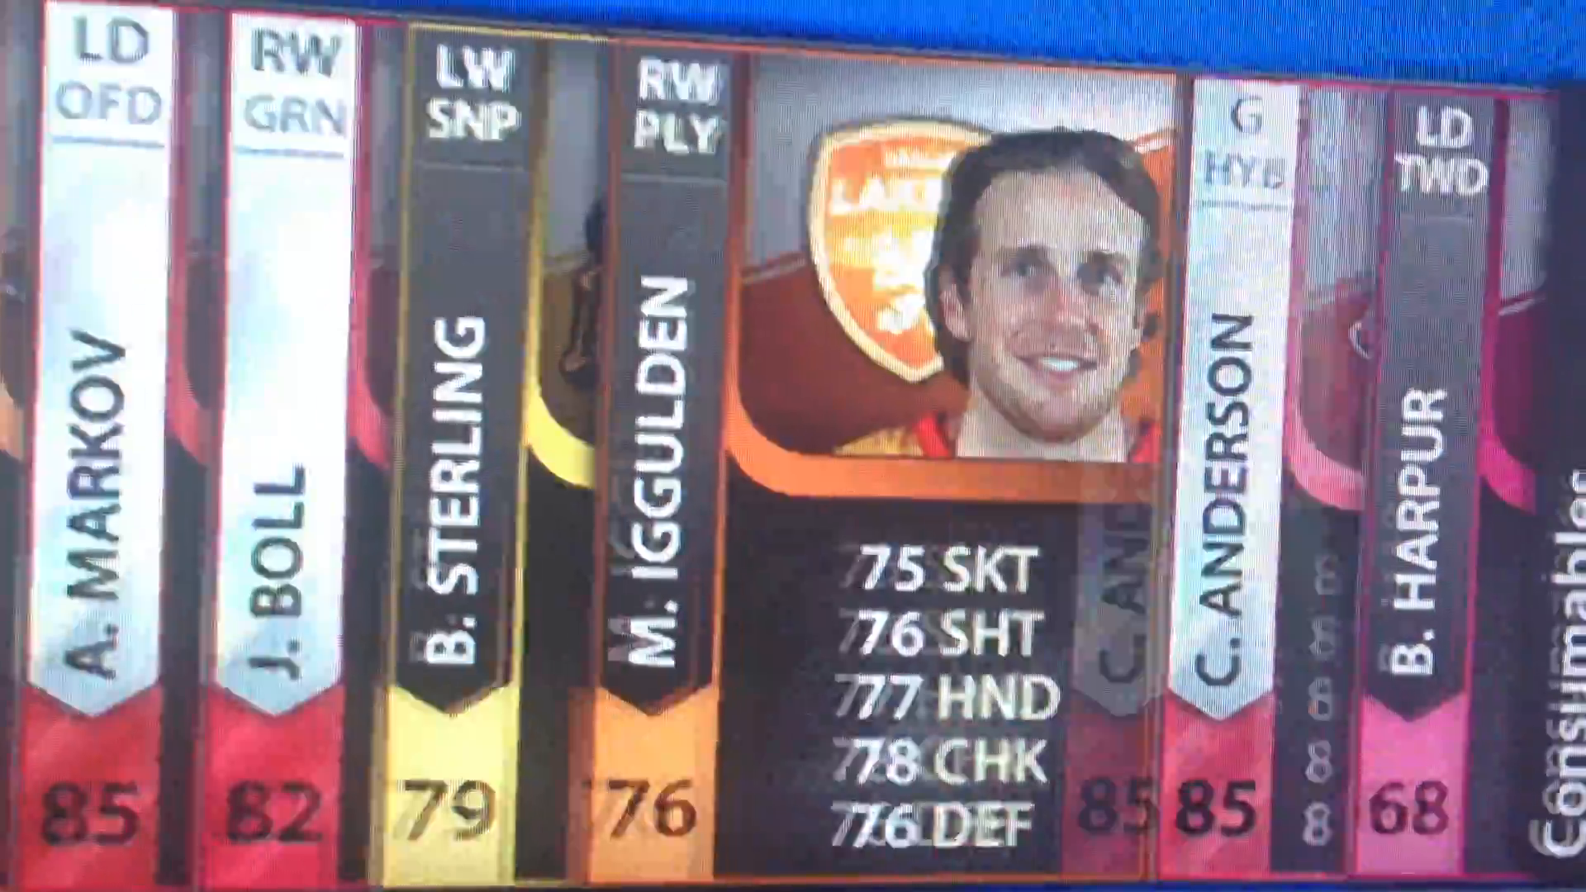